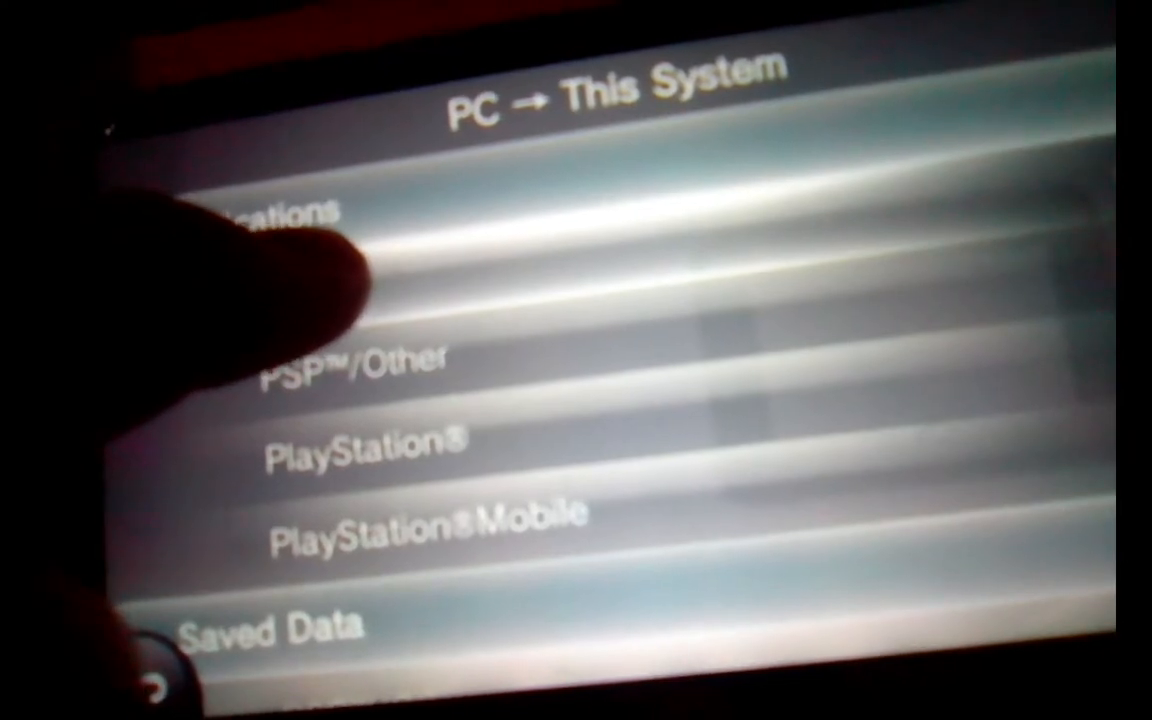
# Select a PC content category, dismiss the low-battery warning, and confirm copying to the system
pyautogui.click(260, 210)
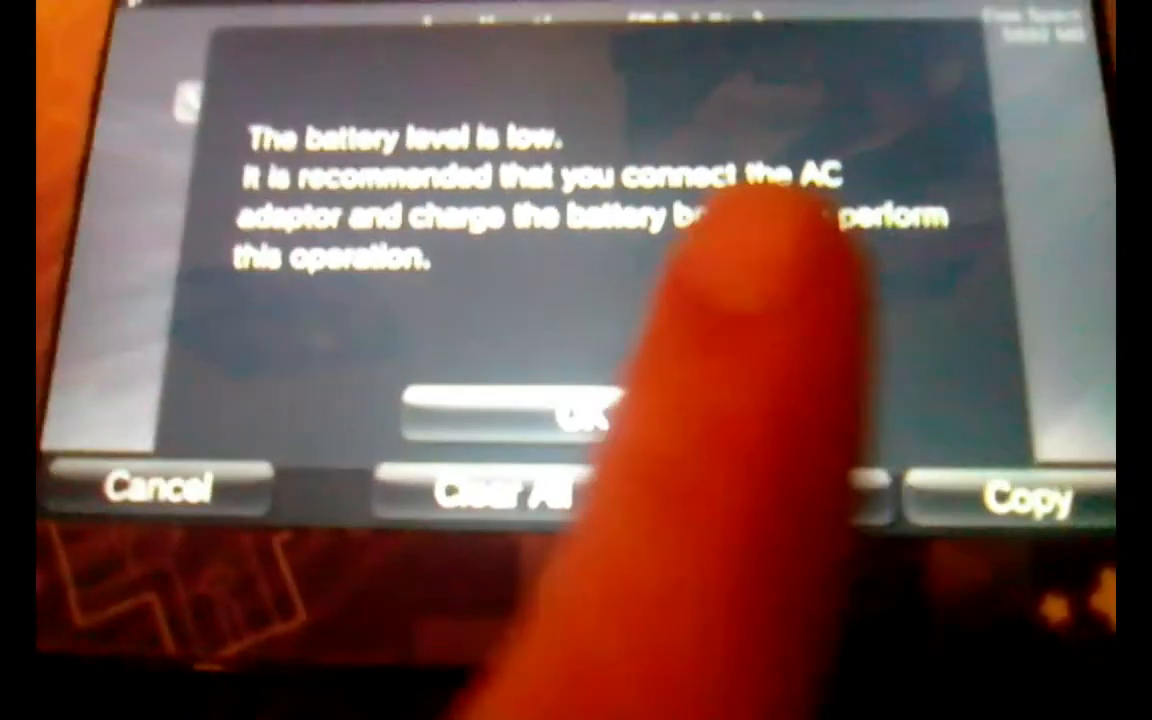
pyautogui.click(578, 418)
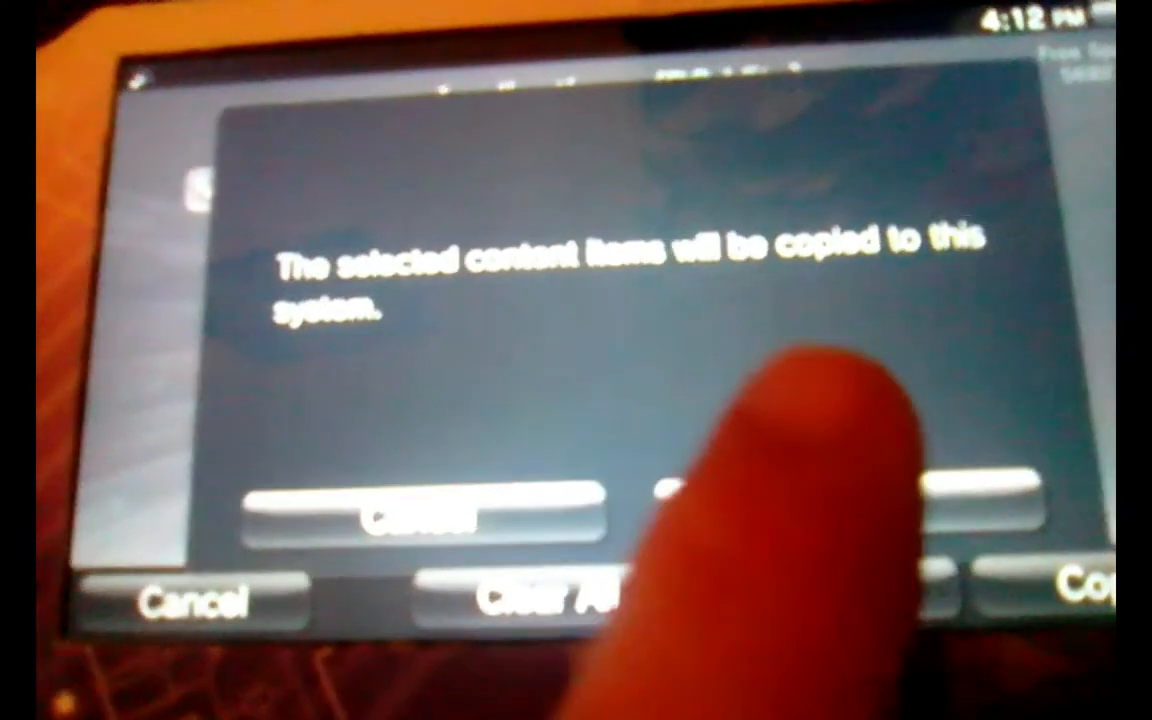
pyautogui.click(970, 510)
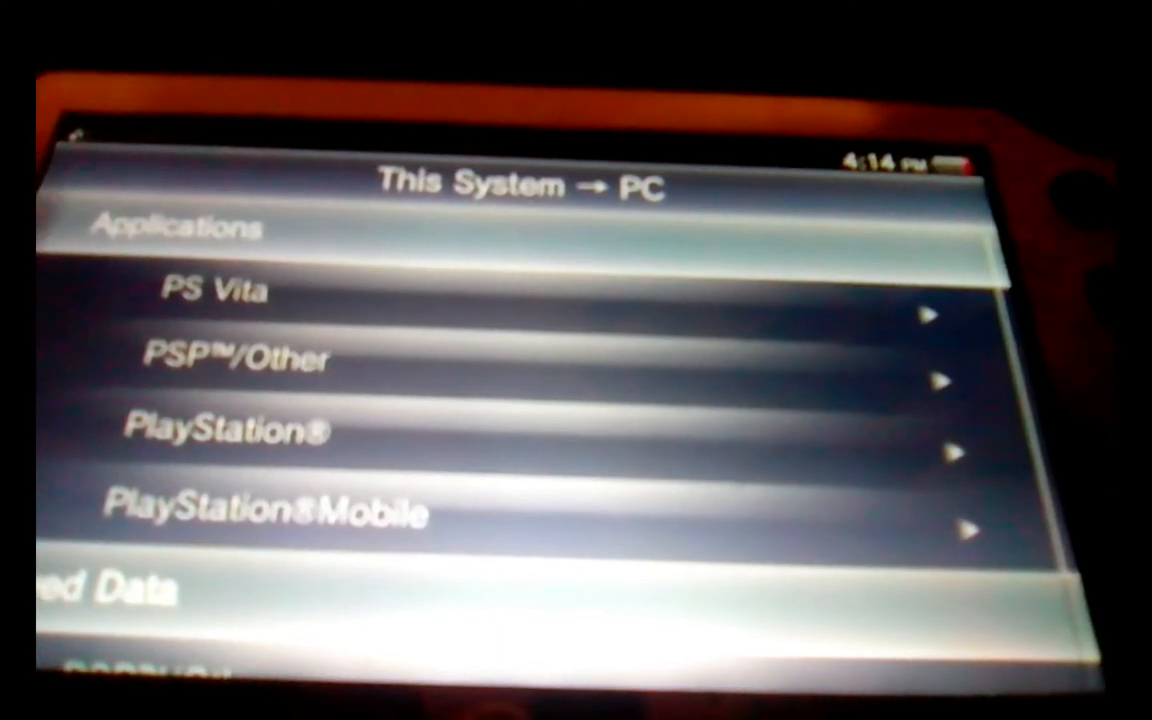
# Open Applications › PS Vita and scroll through the app list to Facebook
pyautogui.click(220, 290)
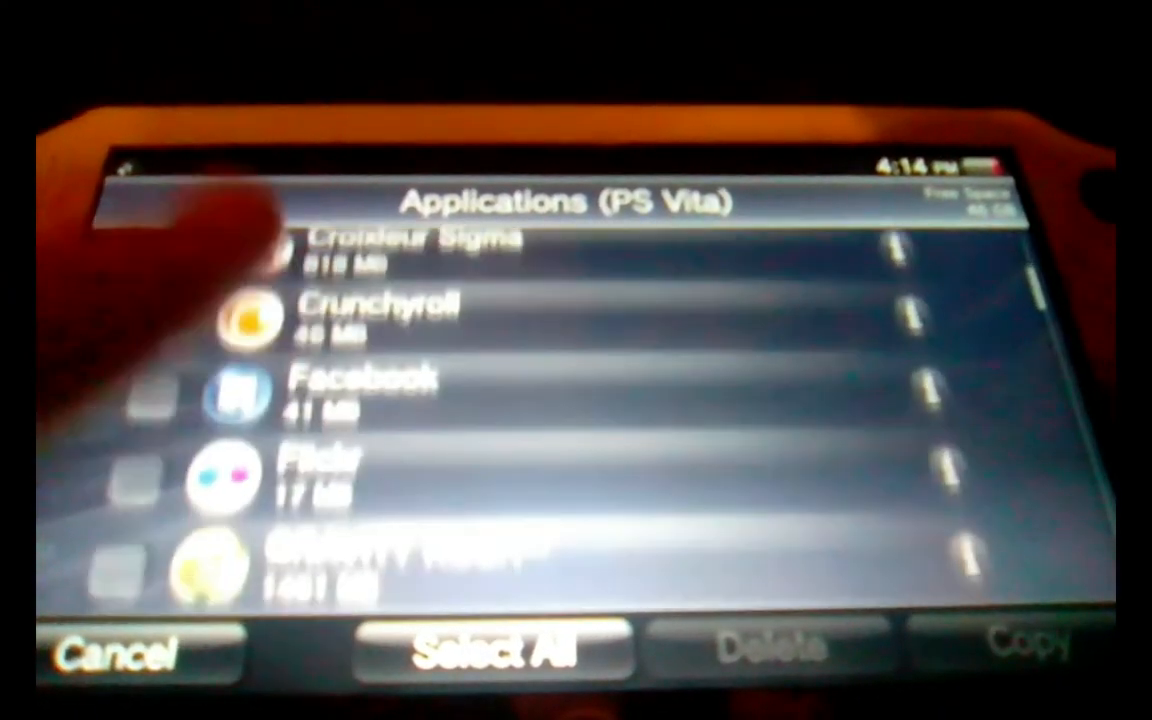
pyautogui.scroll(-3)
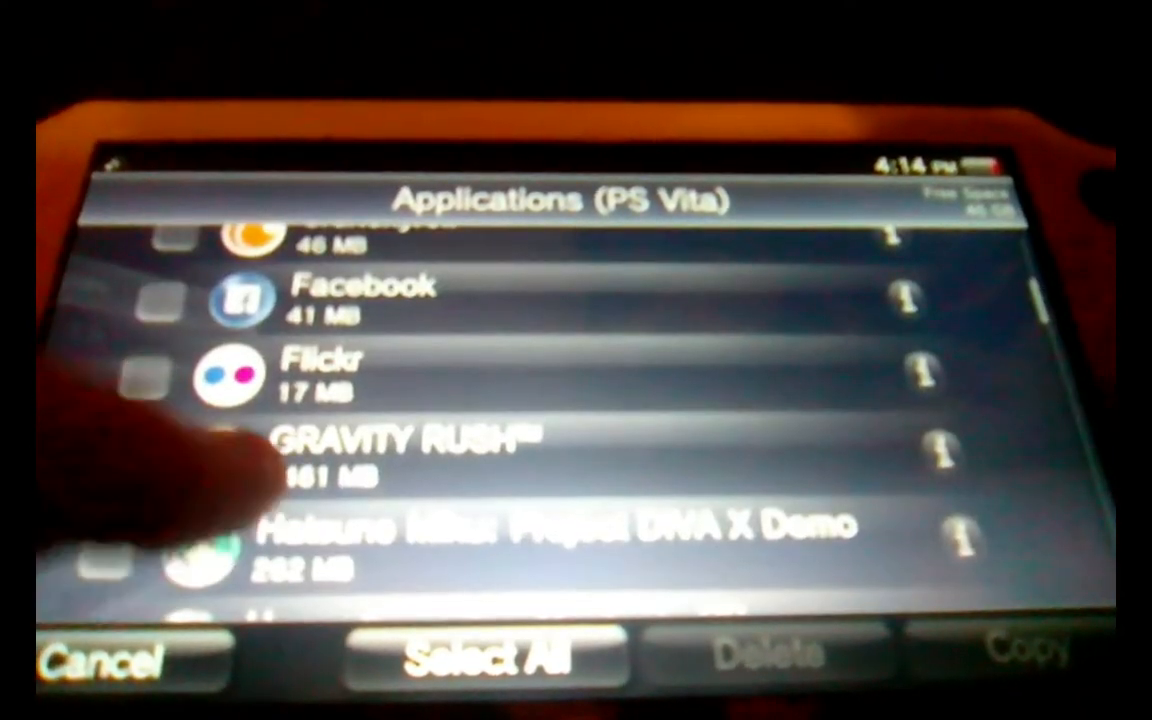
pyautogui.scroll(-3)
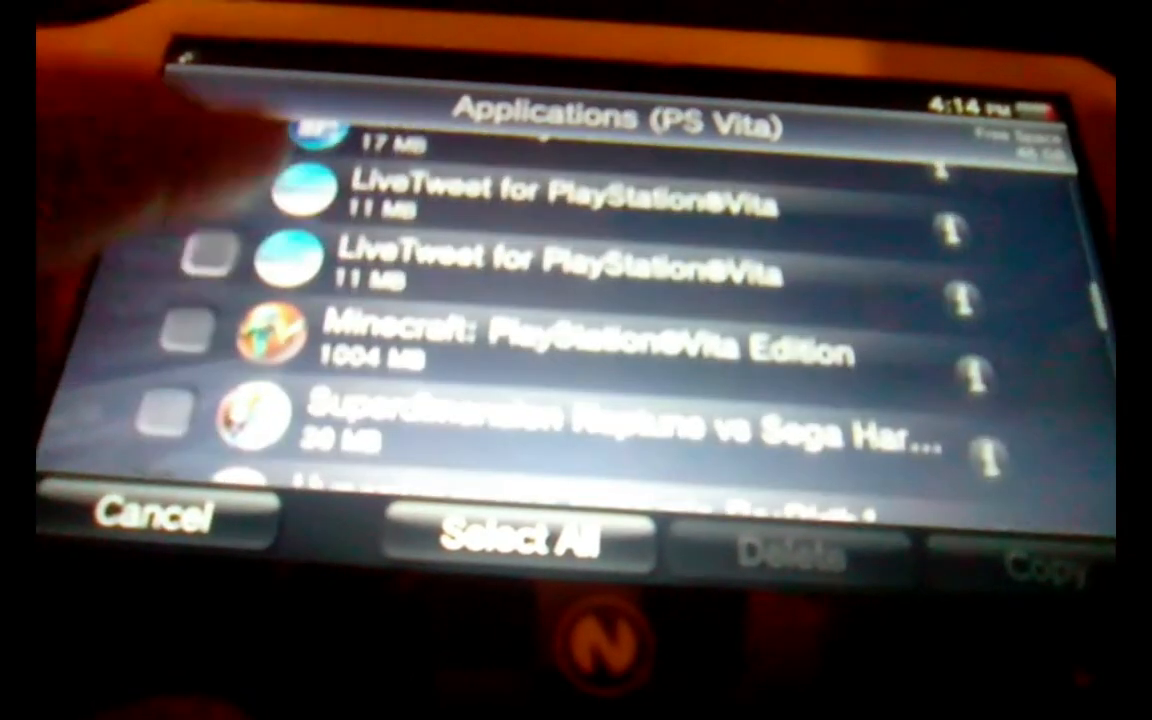
pyautogui.scroll(-3)
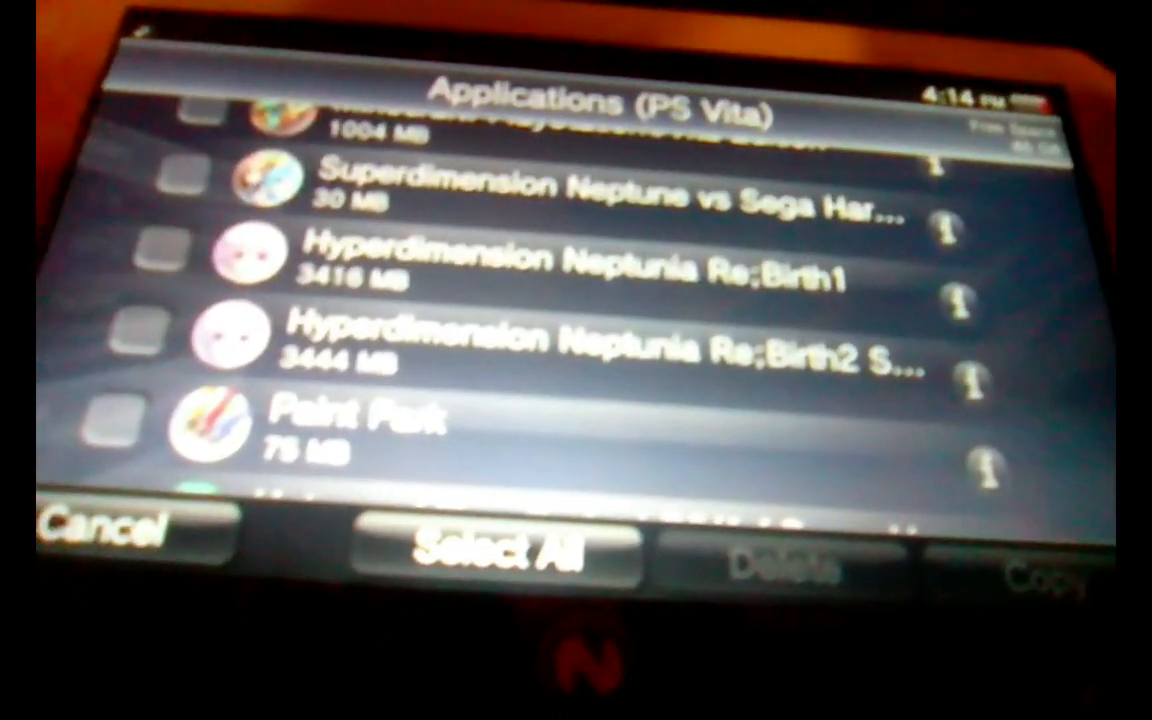
pyautogui.scroll(-3)
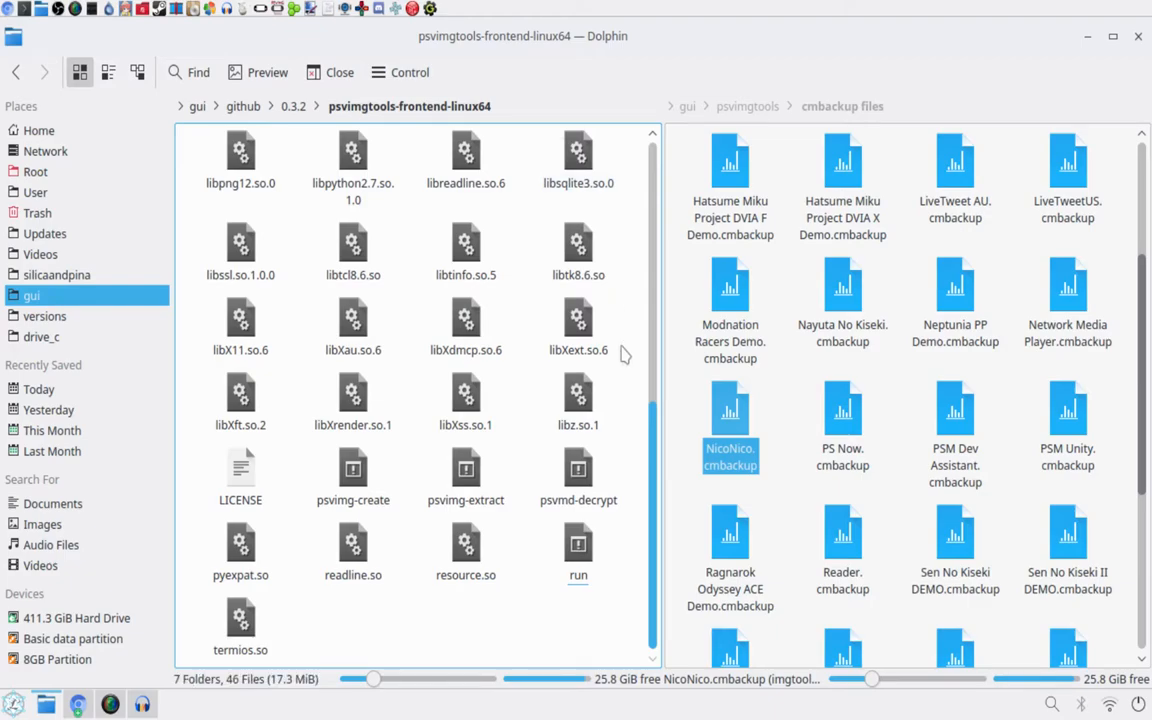
# Launch the frontend, choose the account in Backup Manager, and pick Facebook (PCSF00044) for a new .cmbackup
pyautogui.click(578, 475)
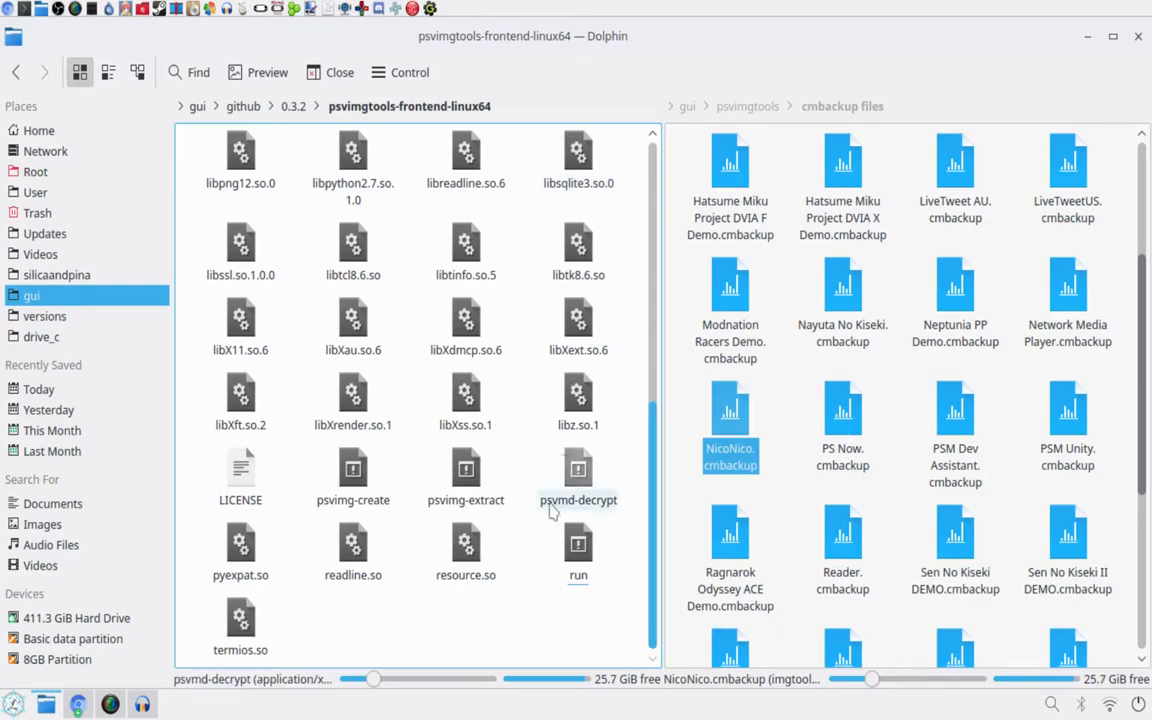
pyautogui.rightClick(578, 545)
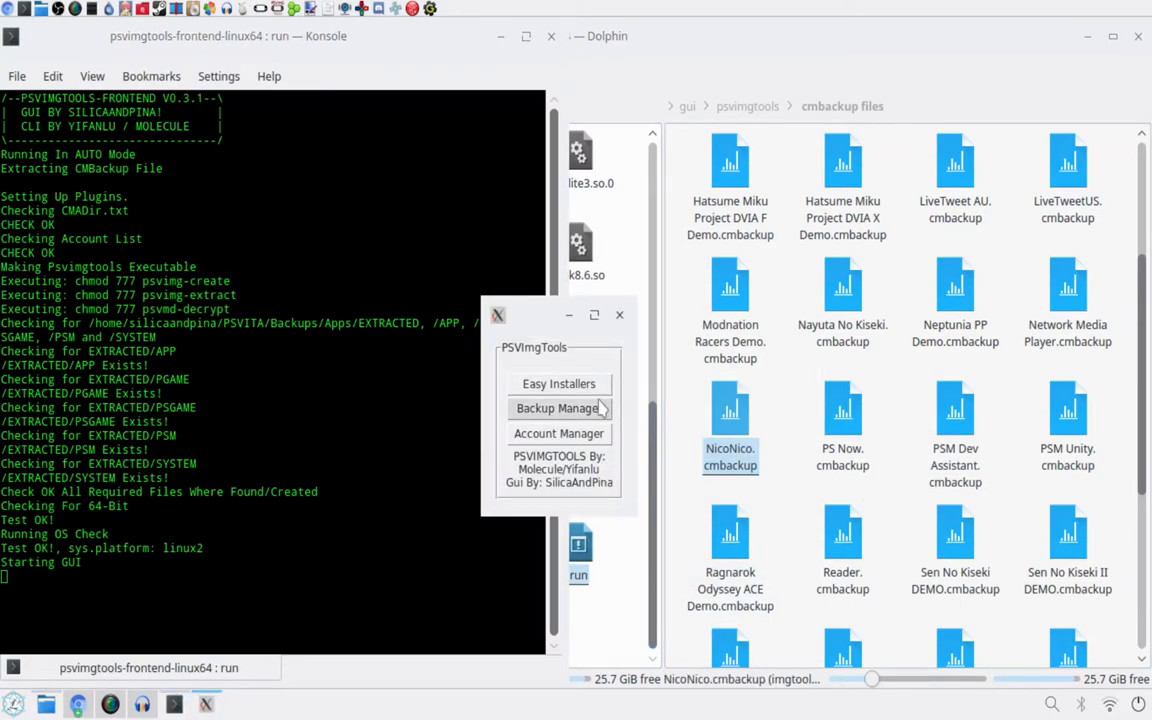
pyautogui.click(557, 408)
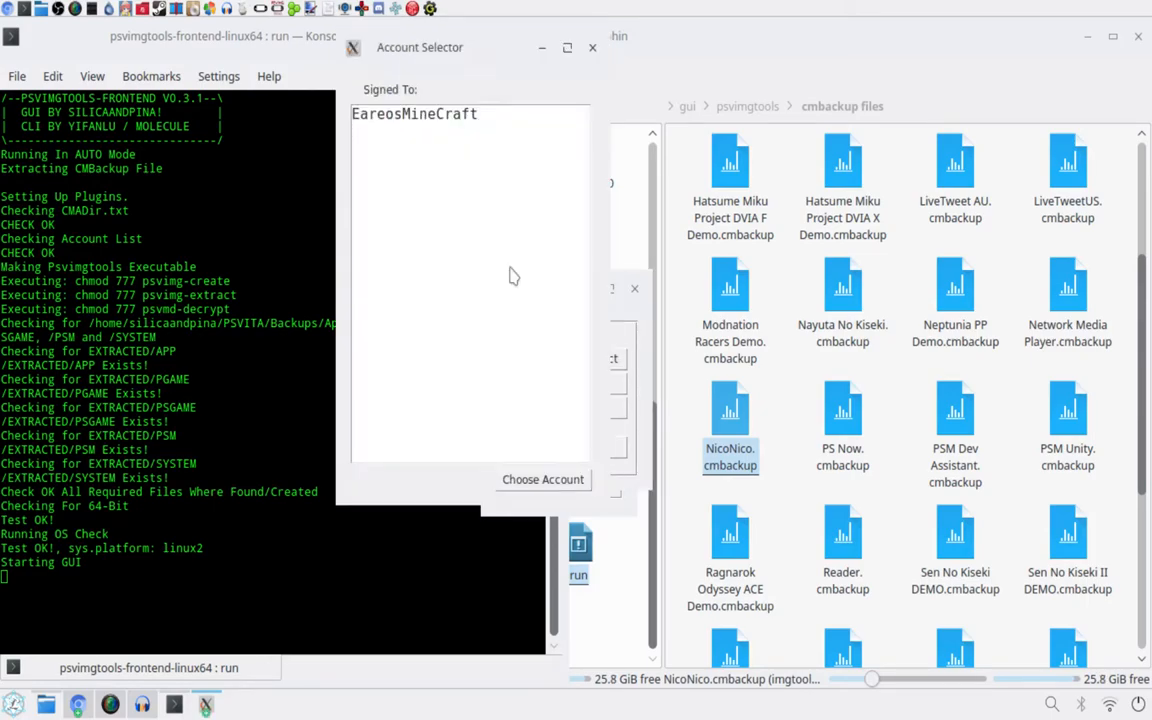
pyautogui.click(413, 113)
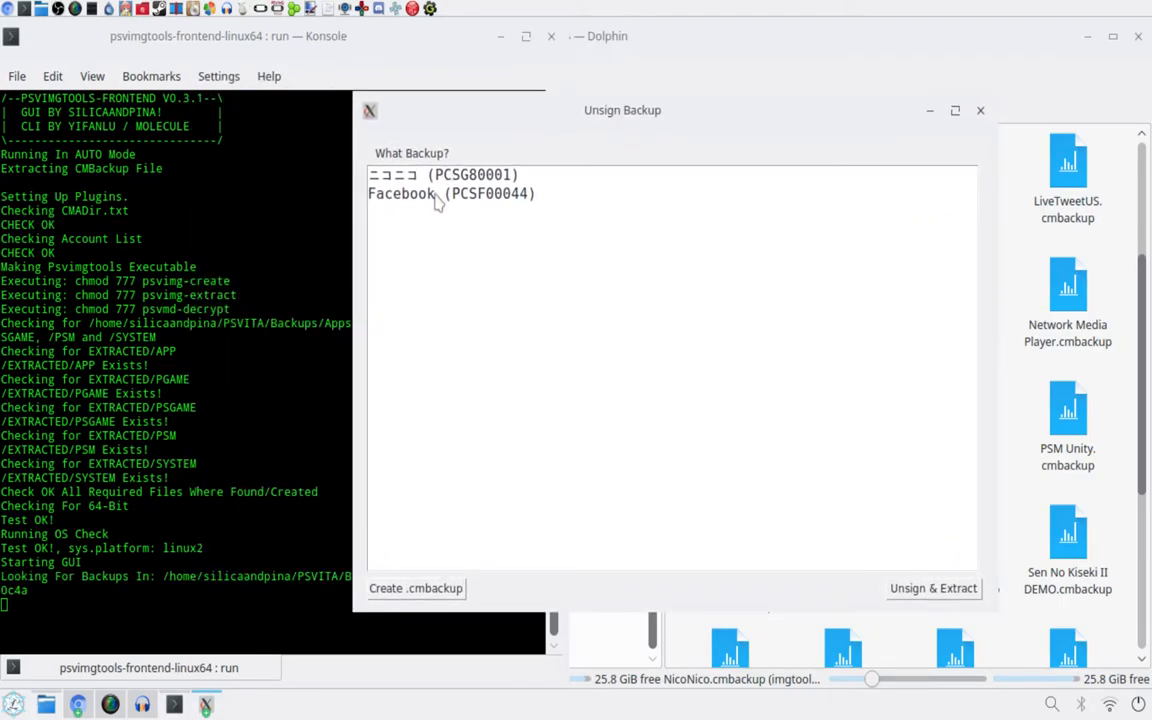
pyautogui.click(450, 193)
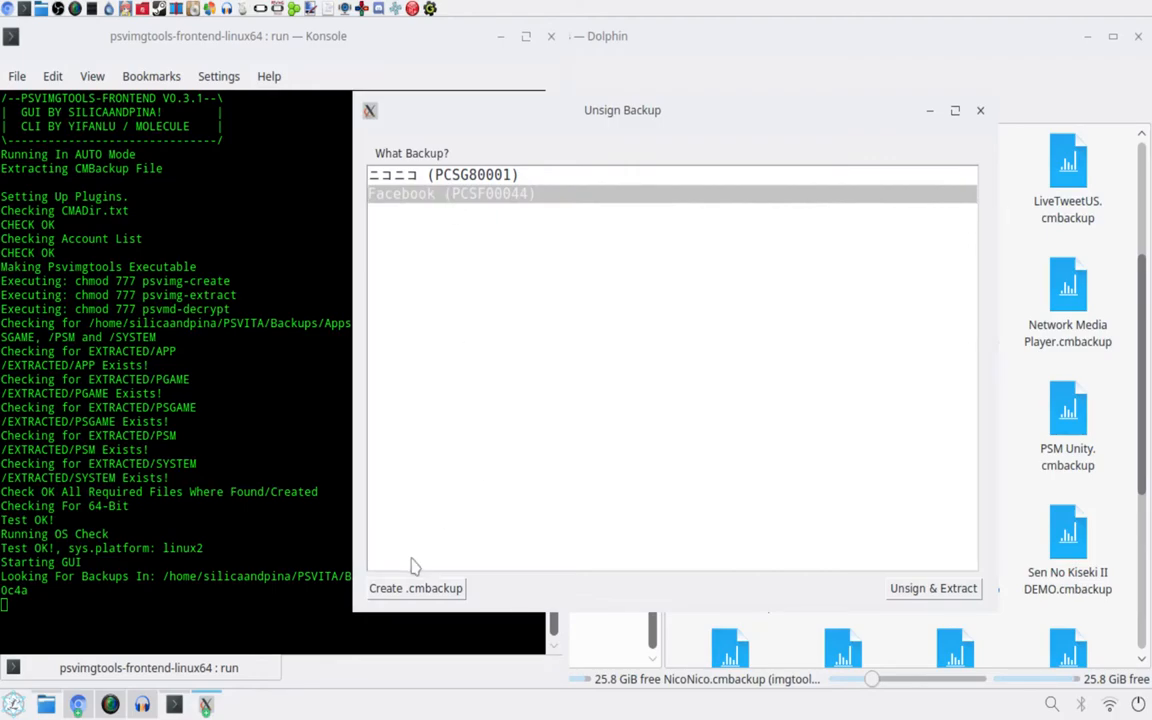
pyautogui.click(415, 588)
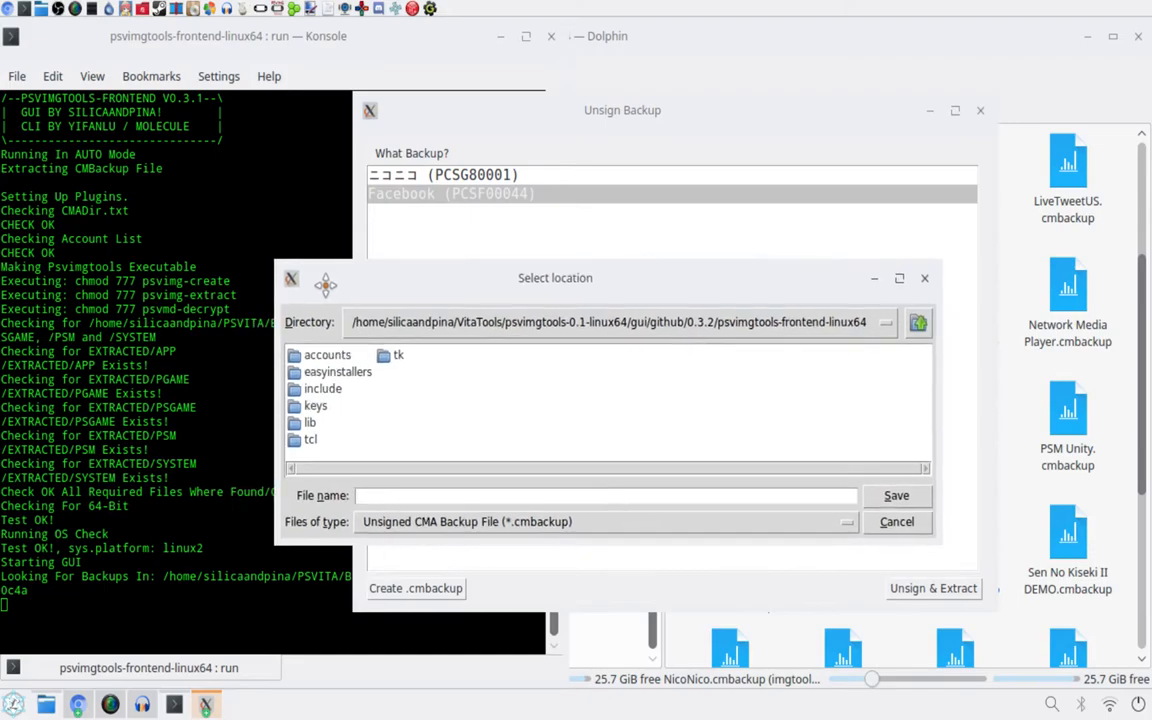
pyautogui.moveTo(781, 448)
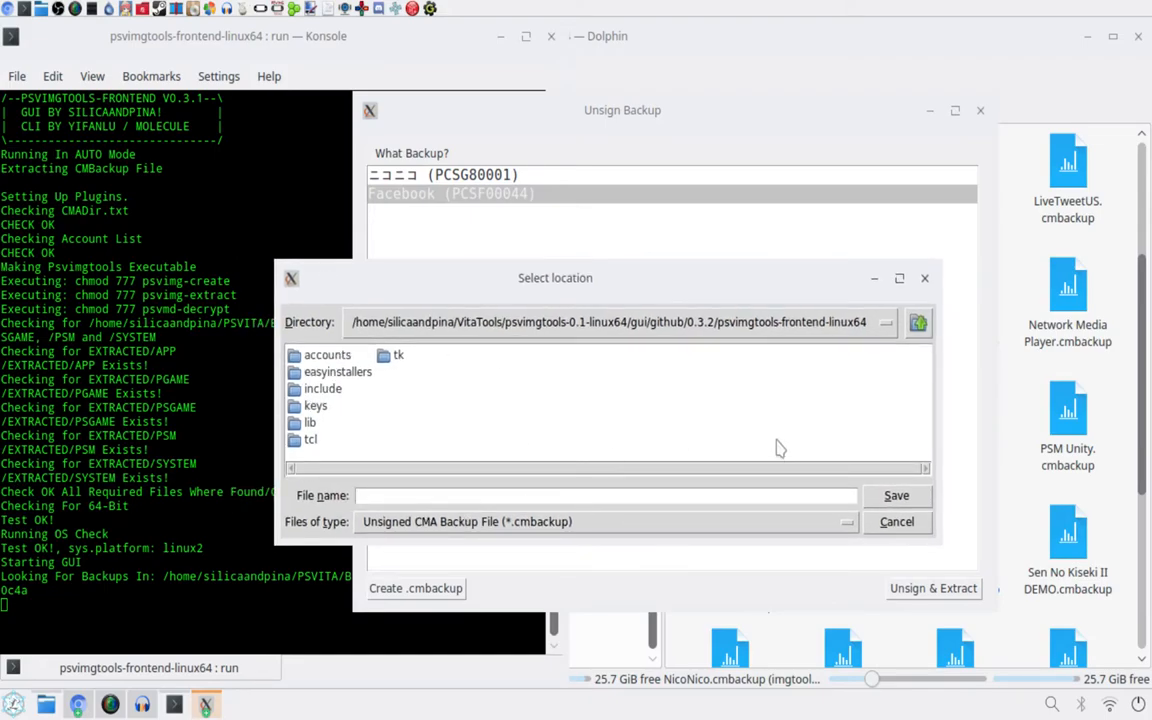
# Save the backup as 'Facebook' without savedata and acknowledge the '.cmbackup Created' notice
pyautogui.write('F')
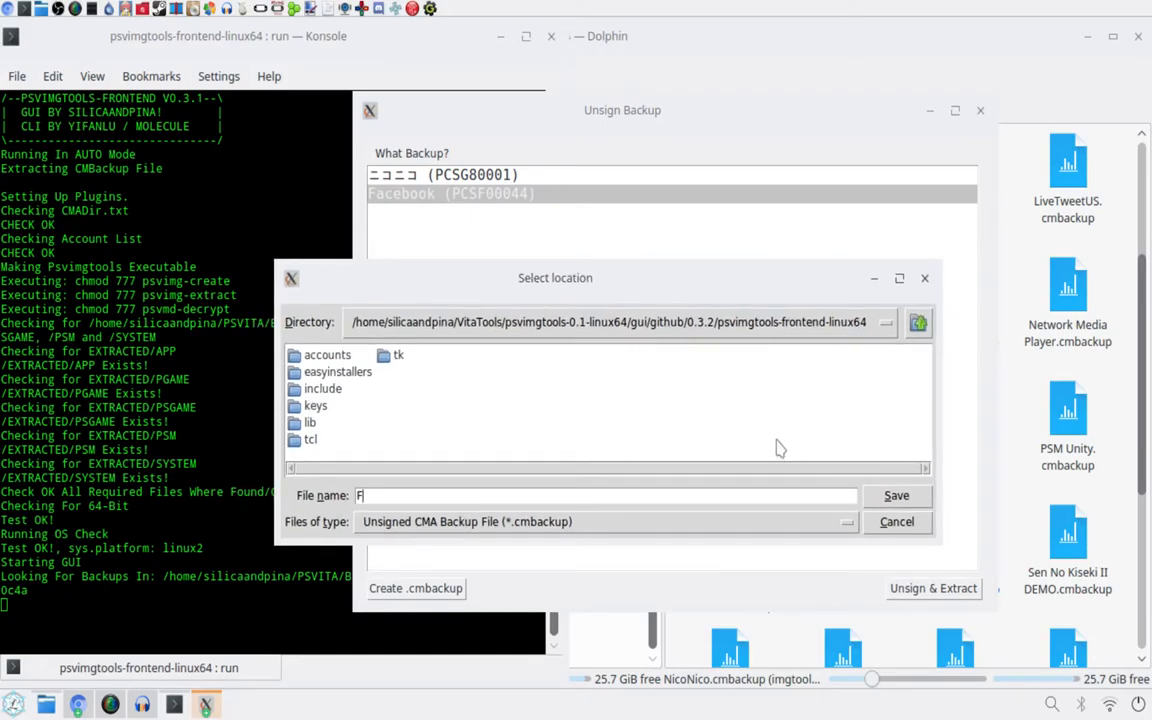
pyautogui.write('acebook')
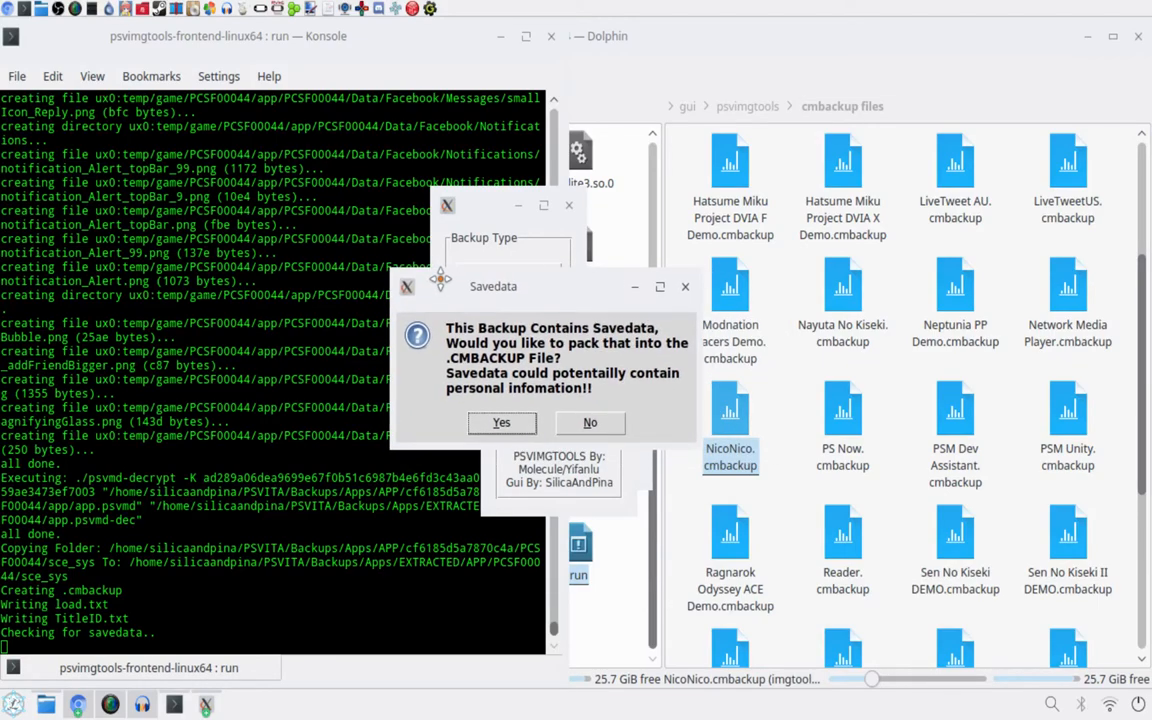
pyautogui.moveTo(445, 335)
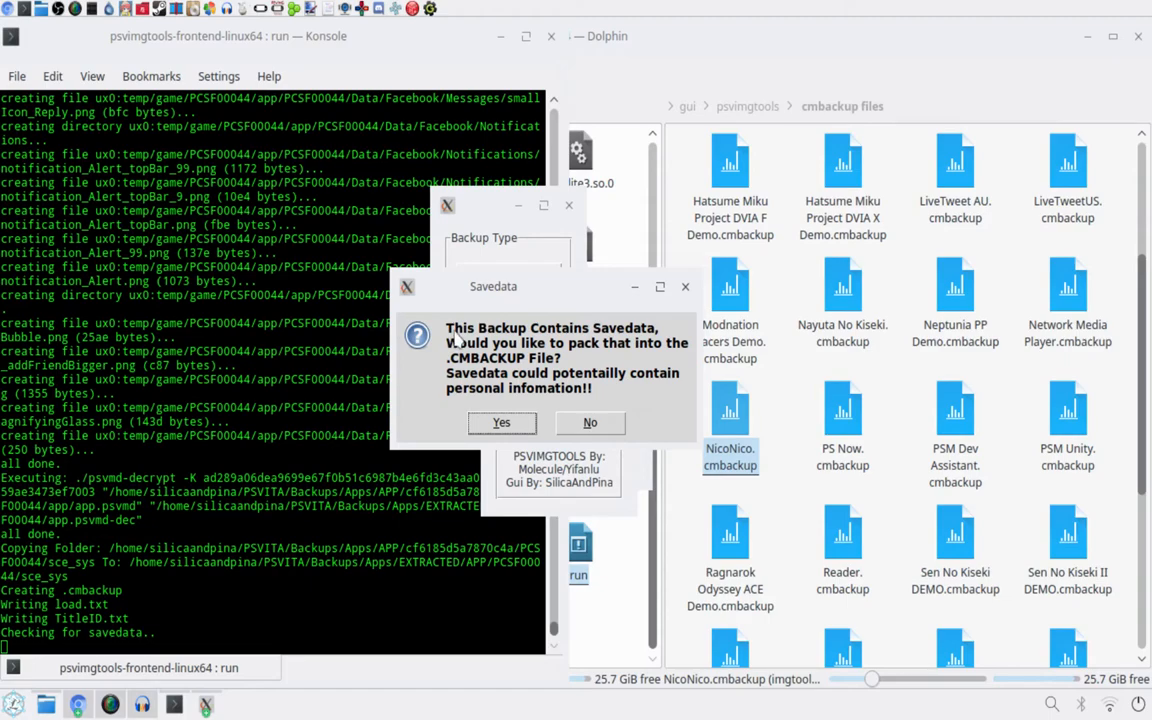
pyautogui.moveTo(487, 343)
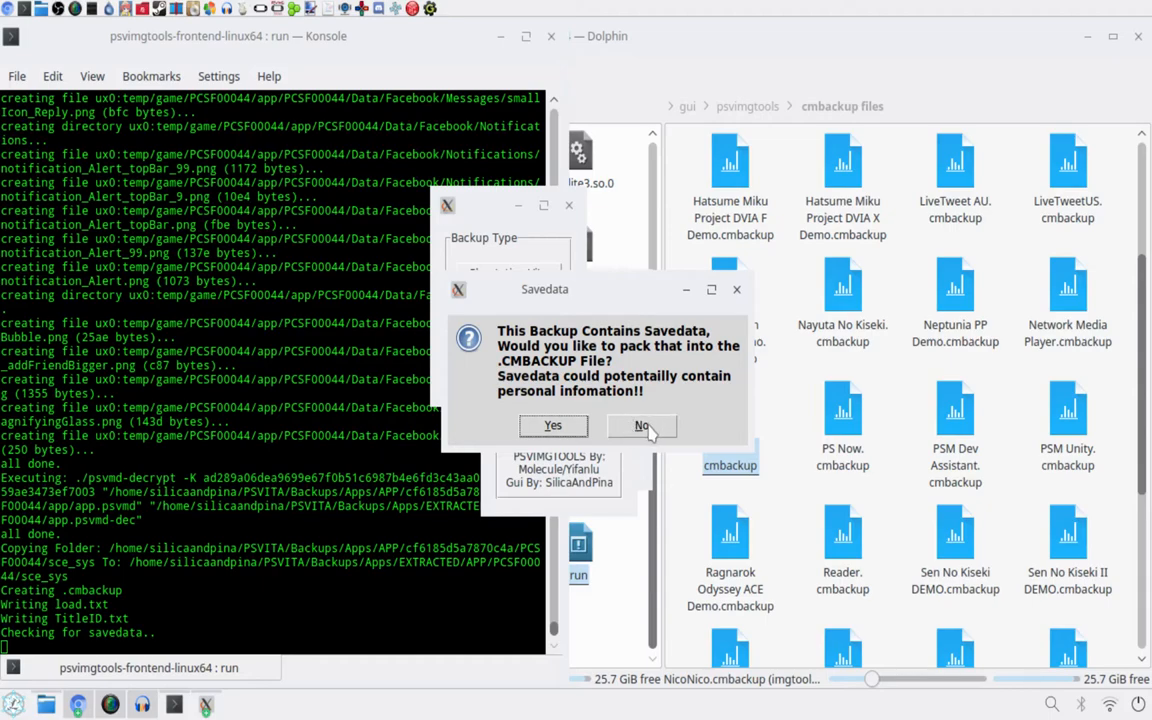
pyautogui.moveTo(530, 372)
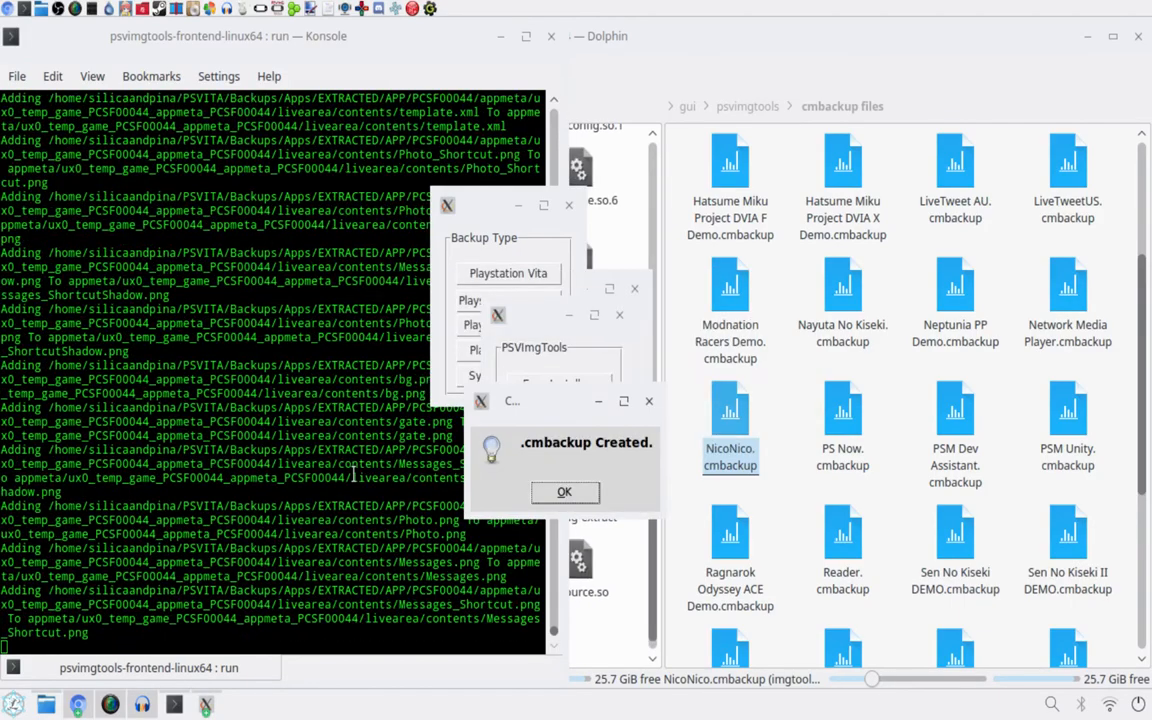
pyautogui.click(564, 492)
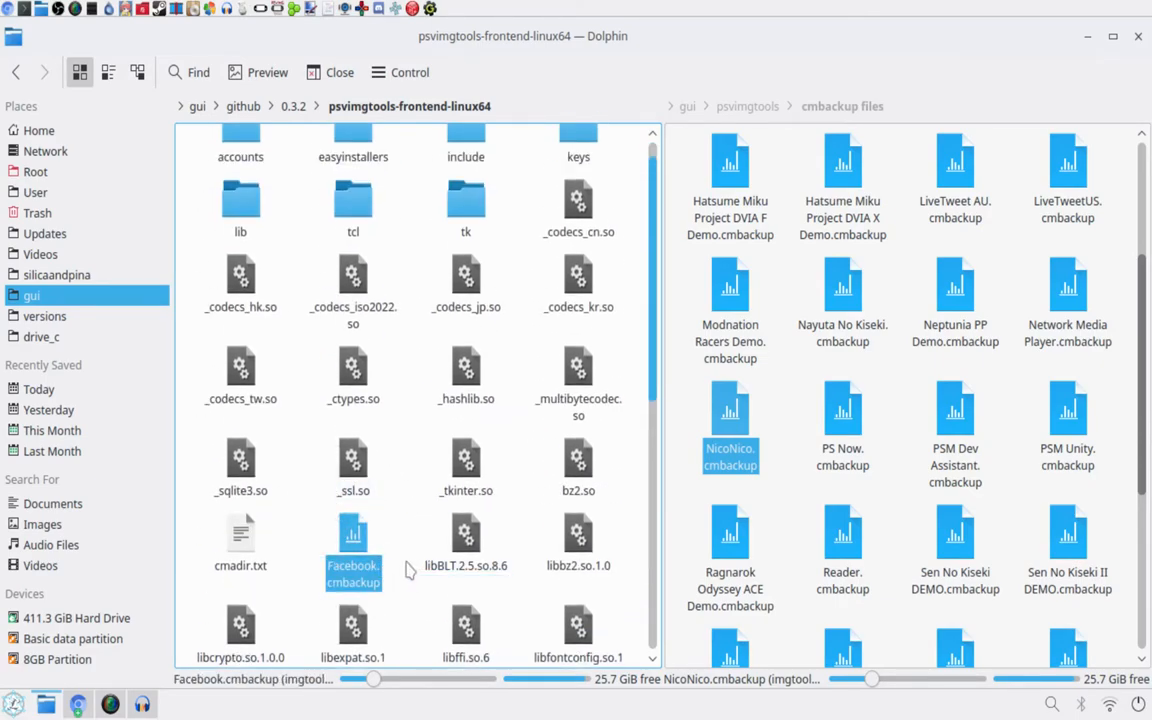
# Select Facebook.cmbackup in the psvimgtools-frontend-linux64 folder and scroll the remaining files
pyautogui.scroll(-3)
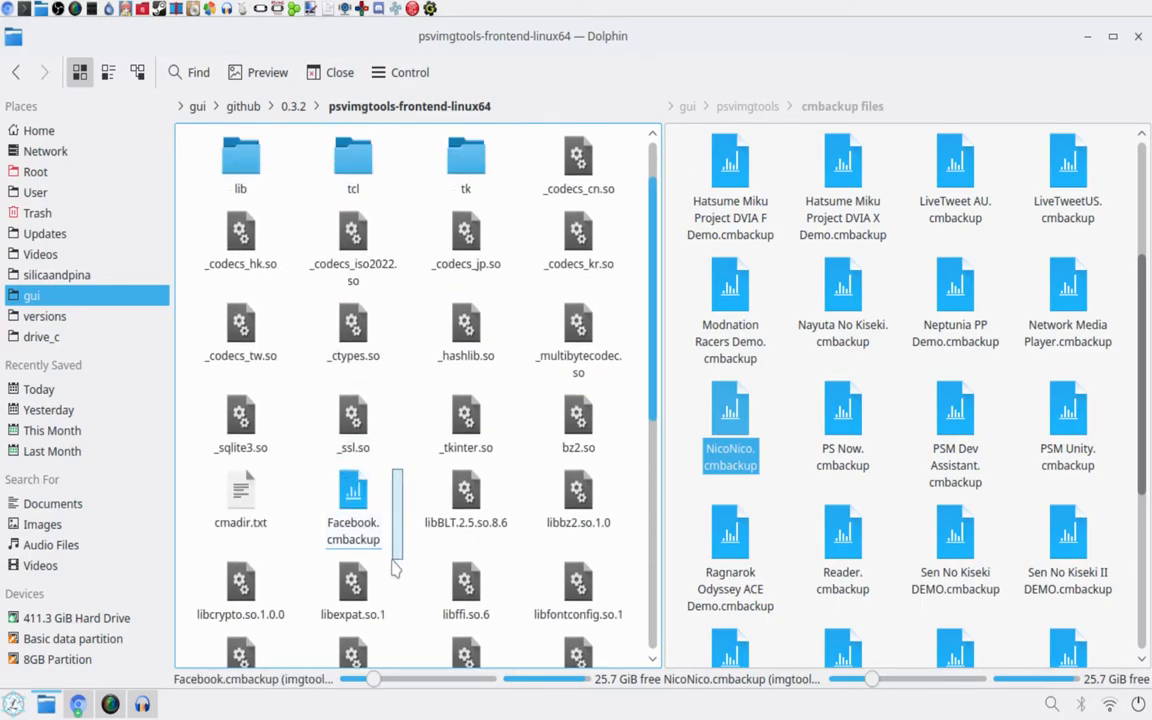
pyautogui.click(353, 500)
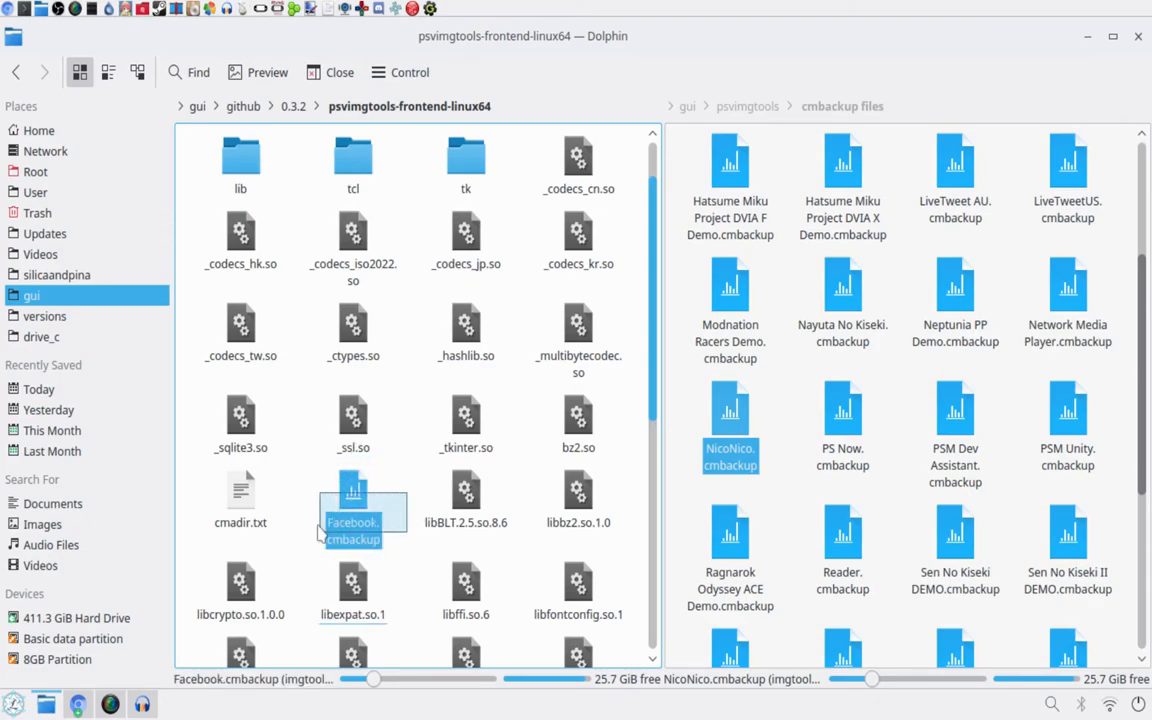
pyautogui.scroll(-3)
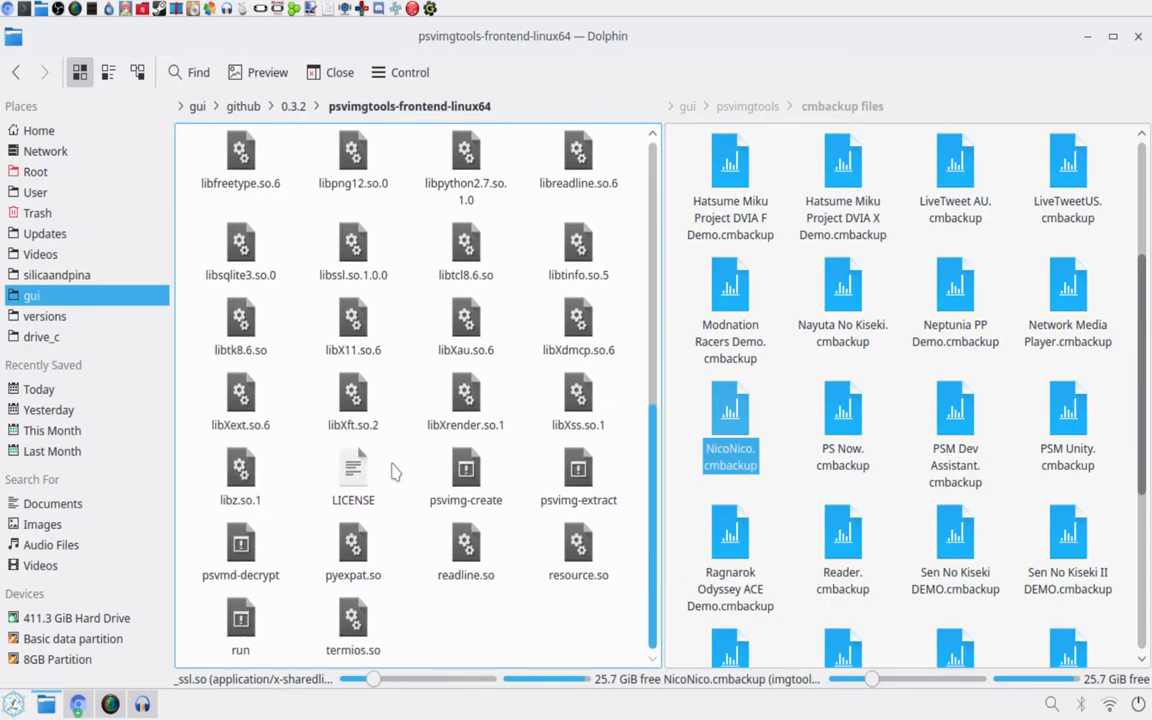
pyautogui.moveTo(320, 431)
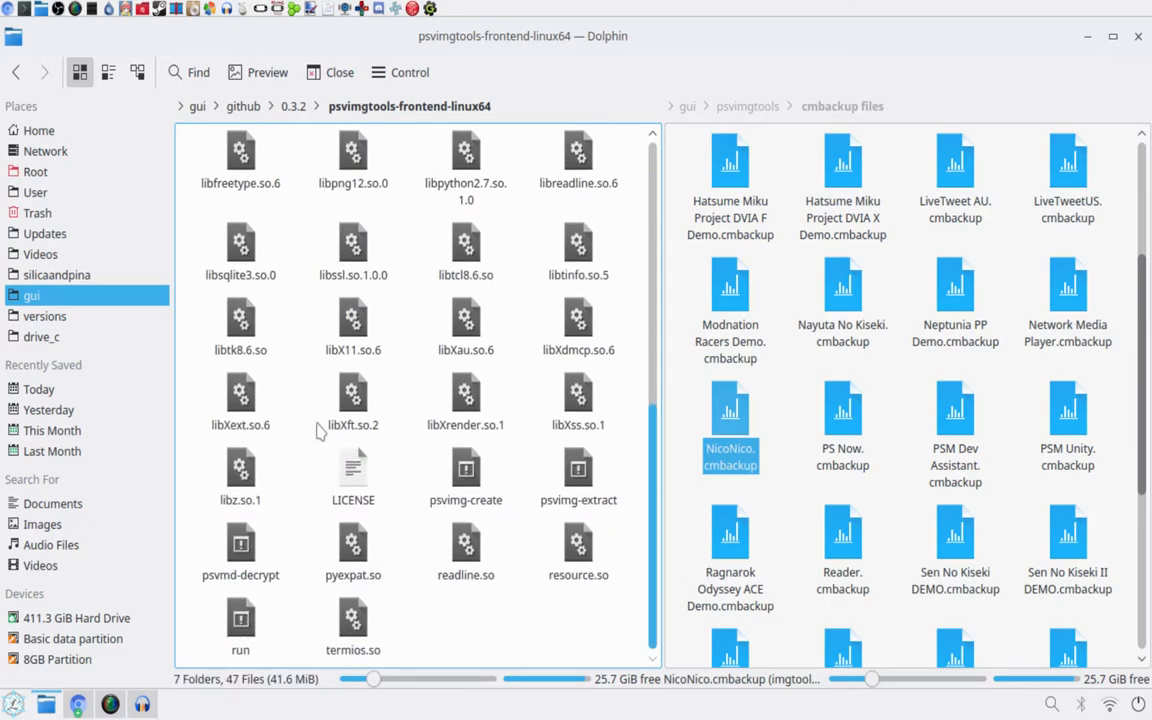